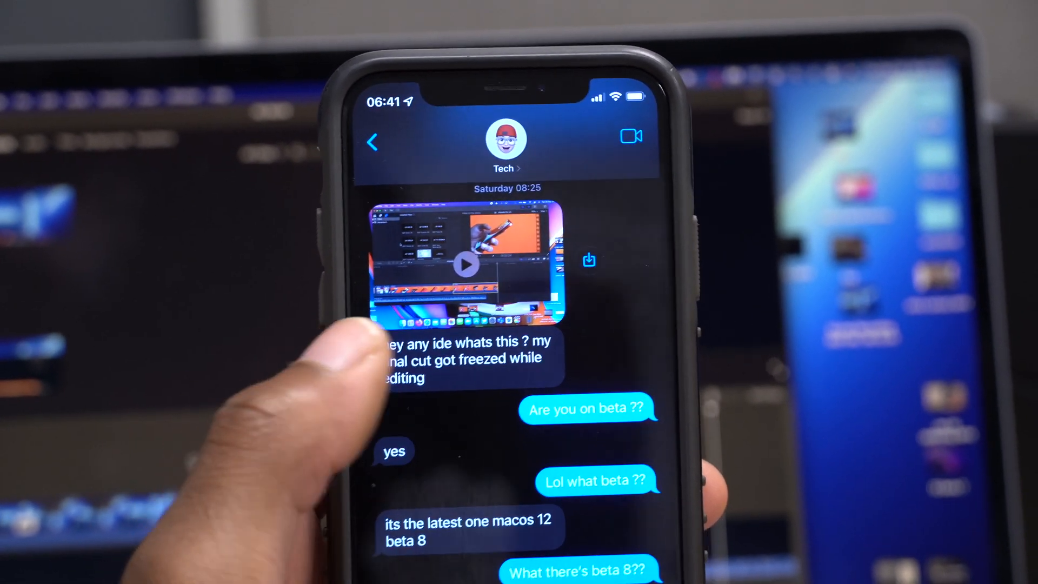
- Scrub the playhead across the update clip to preview later, earlier and post-clip frames
{"action": "scroll", "scroll_direction": "down", "scroll_amount": 3}
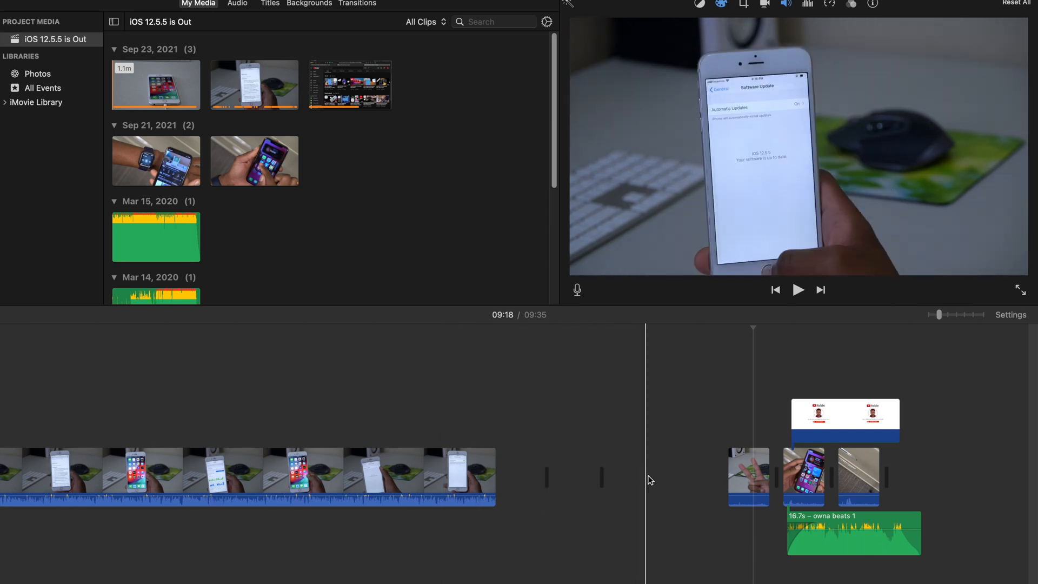
{"action": "left_click", "coordinate": [455, 481]}
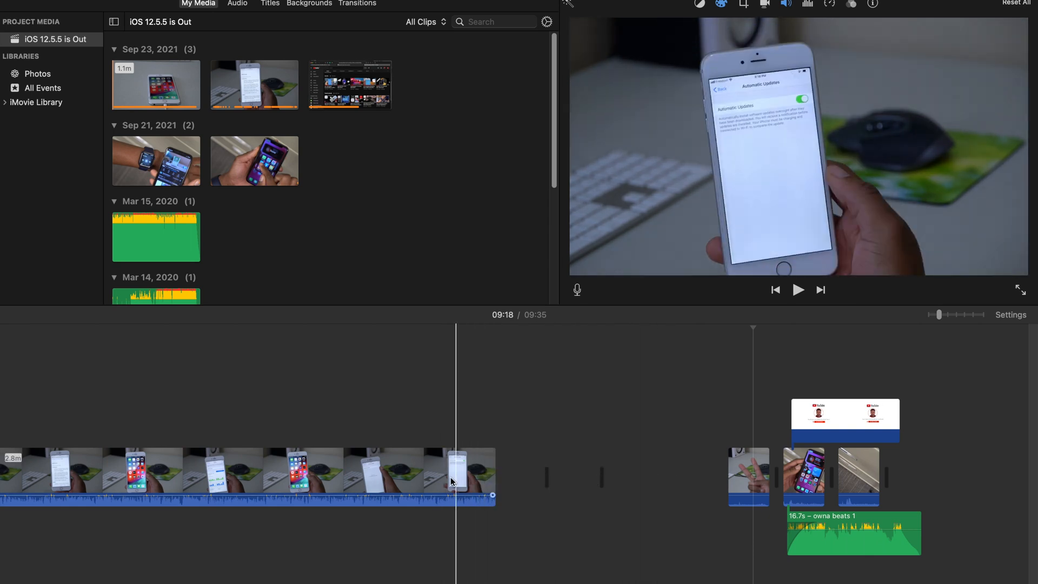
{"action": "left_click", "coordinate": [388, 477]}
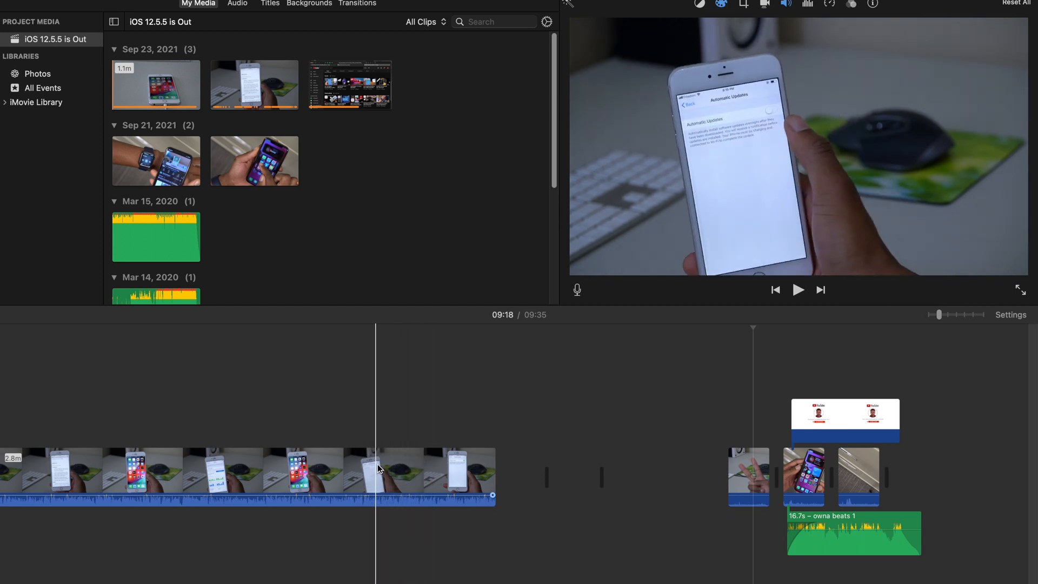
{"action": "left_click", "coordinate": [470, 469]}
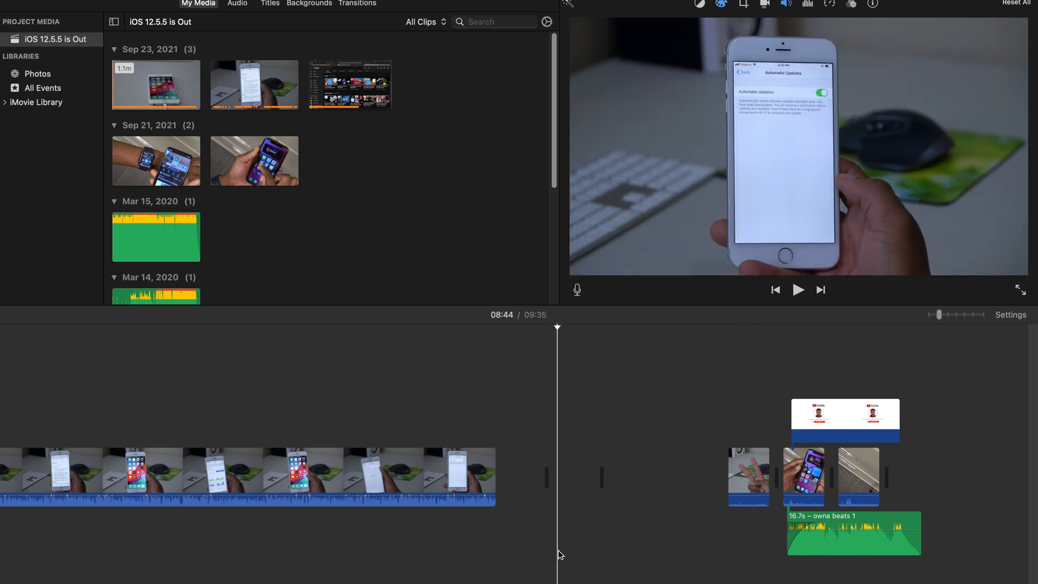
{"action": "left_click", "coordinate": [798, 290]}
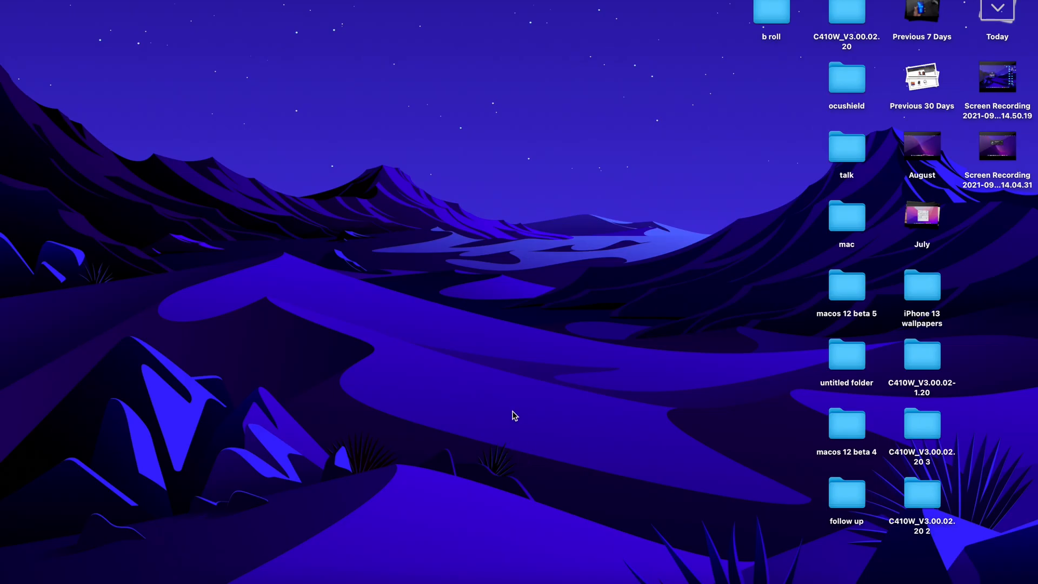
{"action": "mouse_move", "coordinate": [248, 580]}
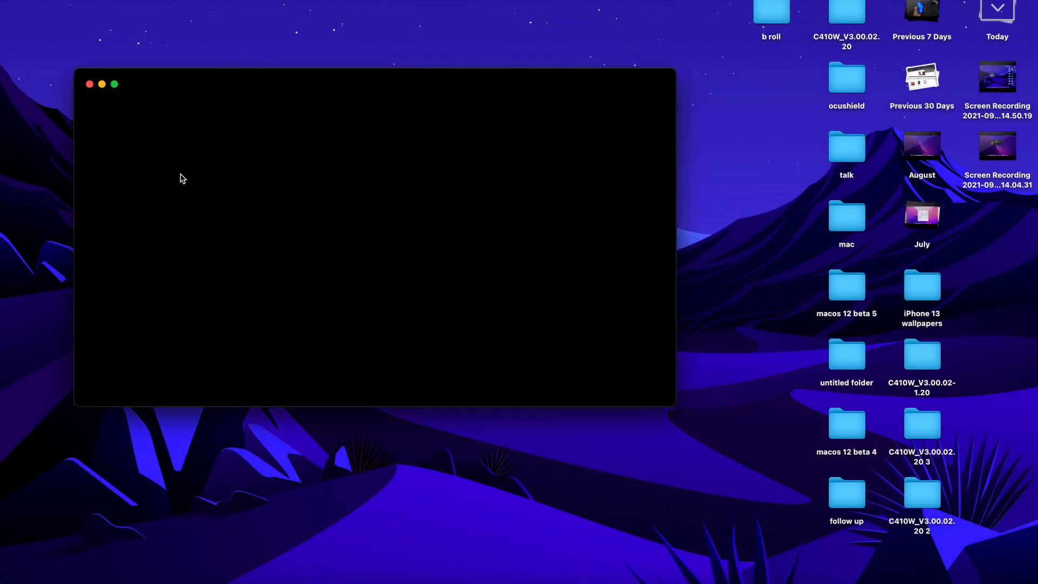
{"action": "mouse_move", "coordinate": [260, 80]}
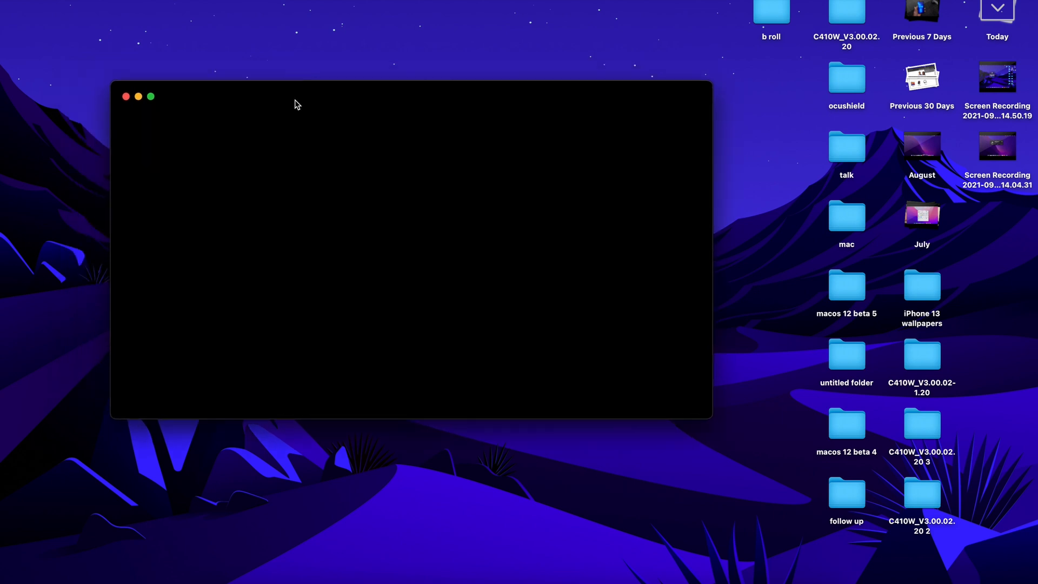
{"action": "mouse_move", "coordinate": [230, 99]}
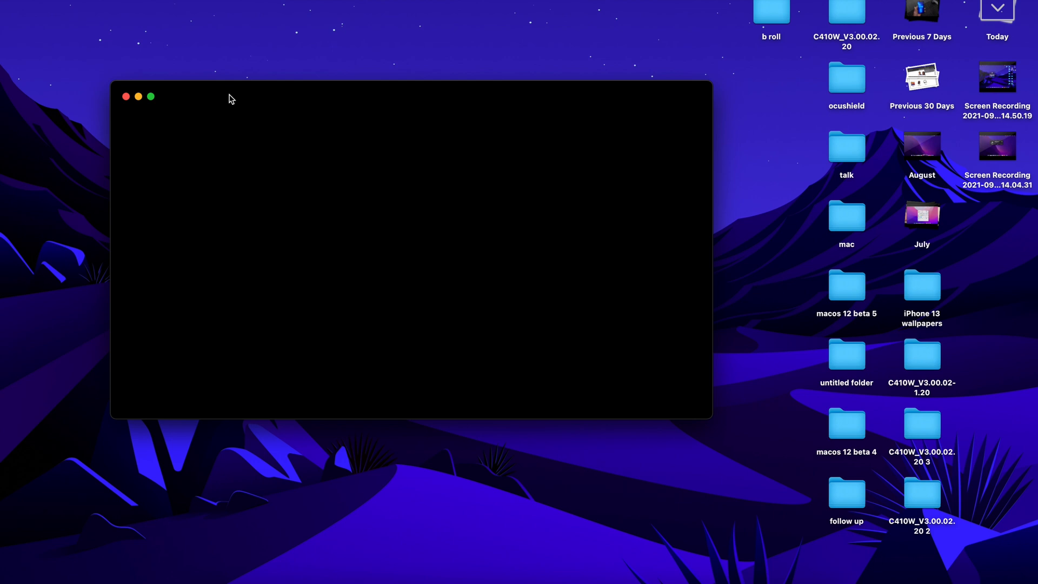
{"action": "mouse_move", "coordinate": [163, 104]}
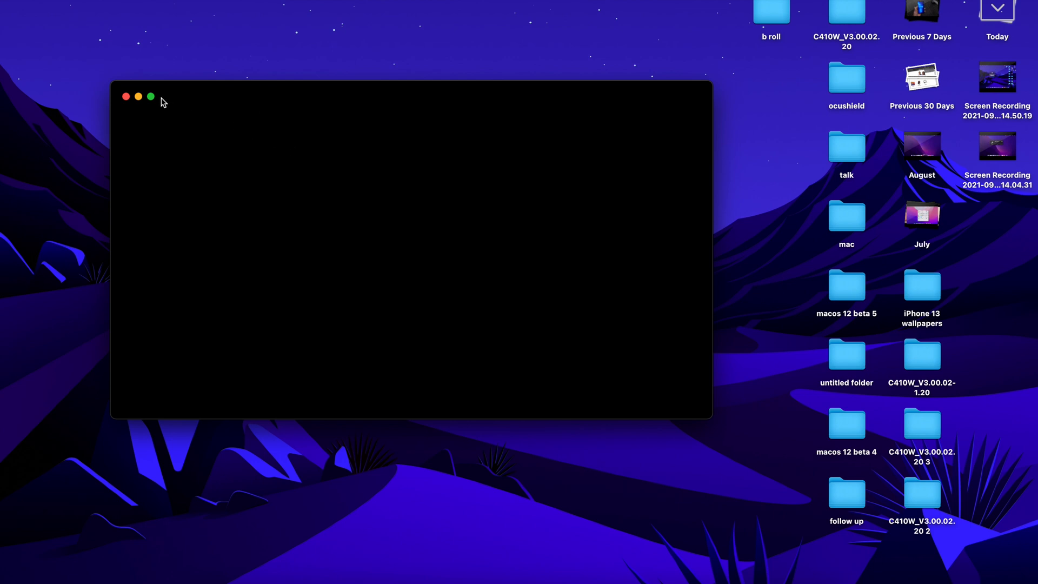
{"action": "mouse_move", "coordinate": [125, 98]}
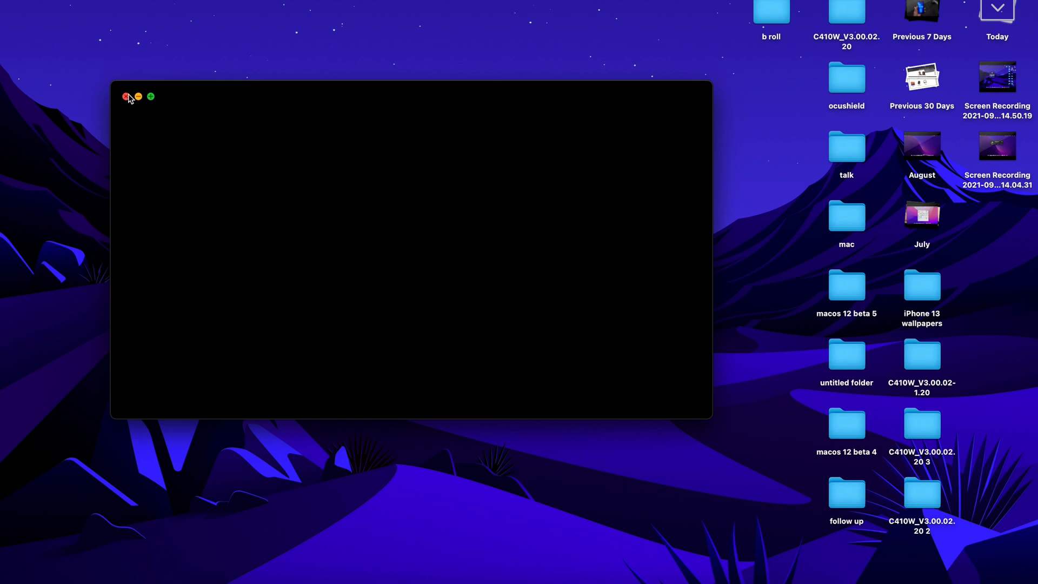
{"action": "left_click", "coordinate": [126, 97]}
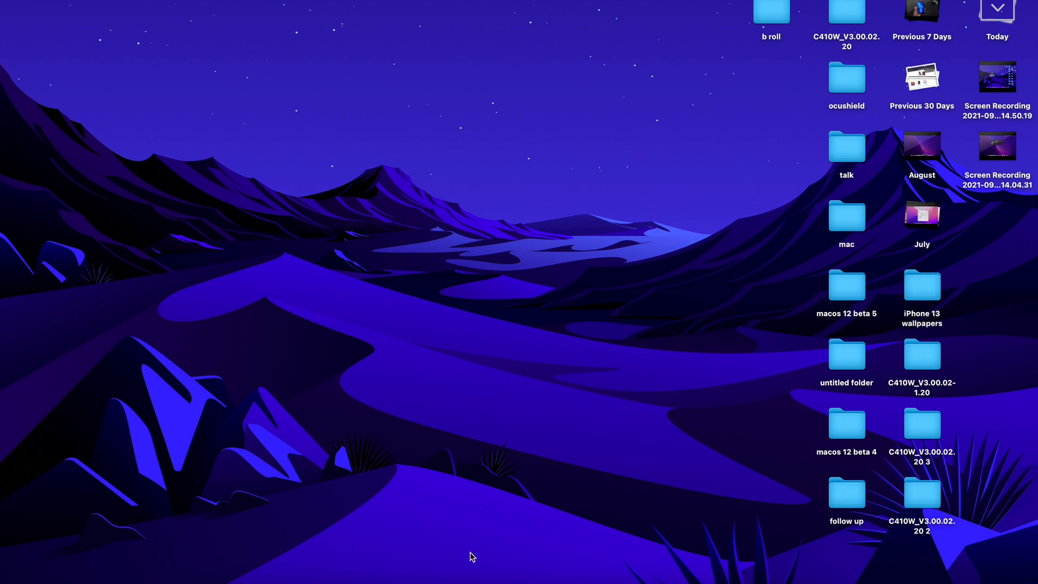
{"action": "mouse_move", "coordinate": [445, 213]}
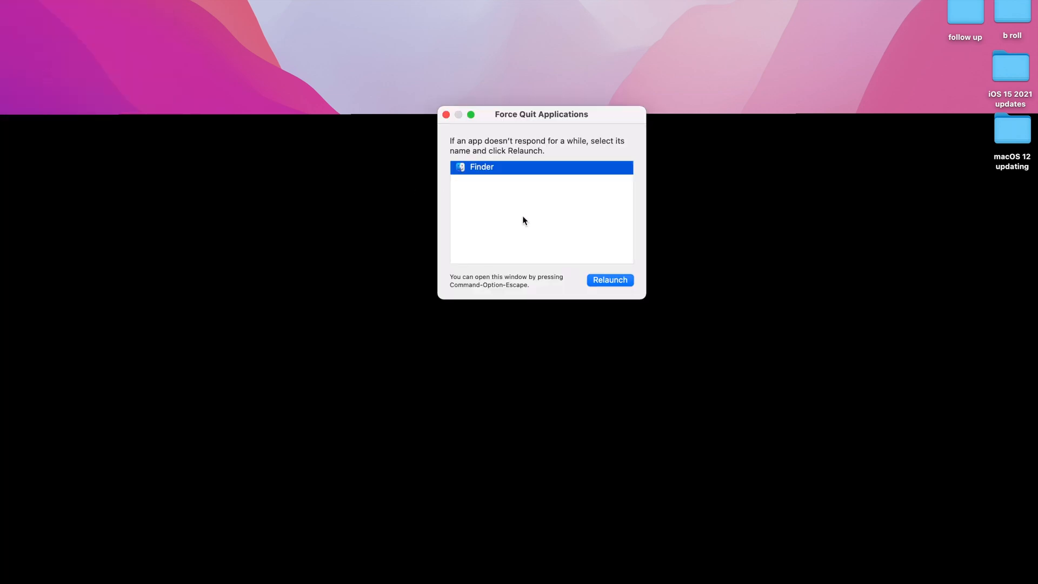
- Relaunch Finder from Force Quit Applications to clear the half-black desktop
{"action": "left_click", "coordinate": [609, 280]}
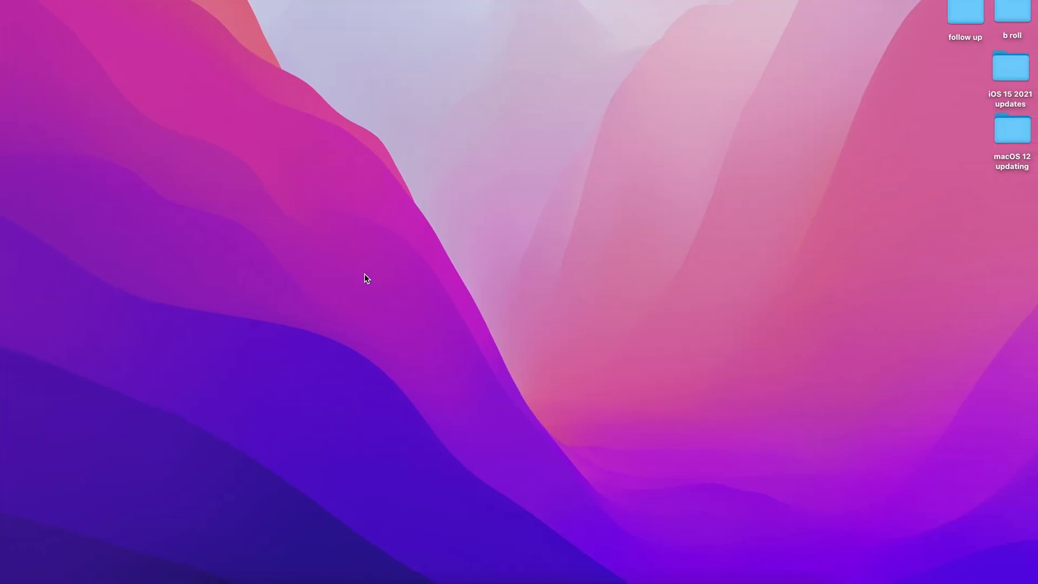
{"action": "mouse_move", "coordinate": [365, 122]}
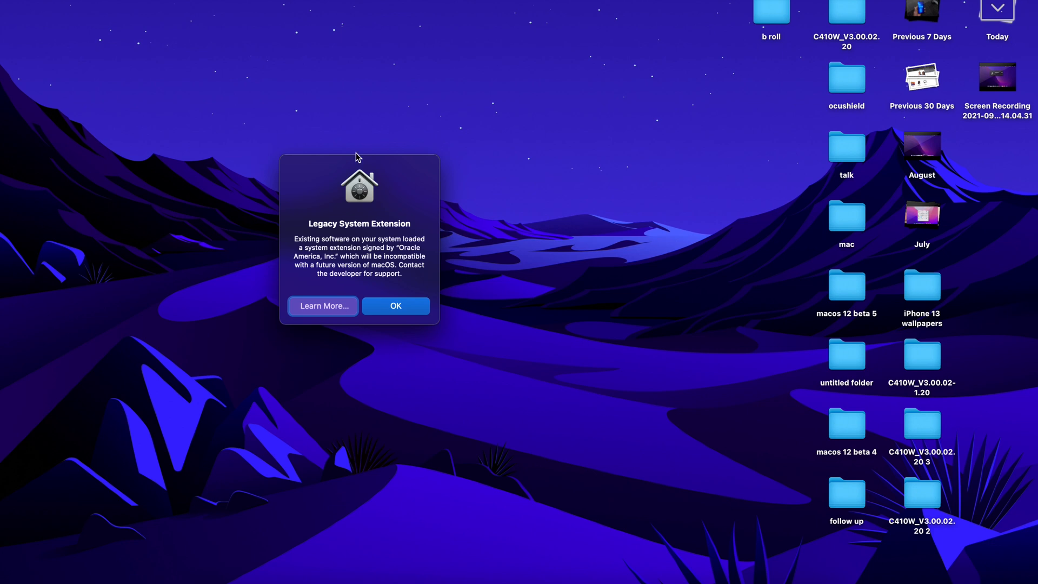
{"action": "mouse_move", "coordinate": [333, 249]}
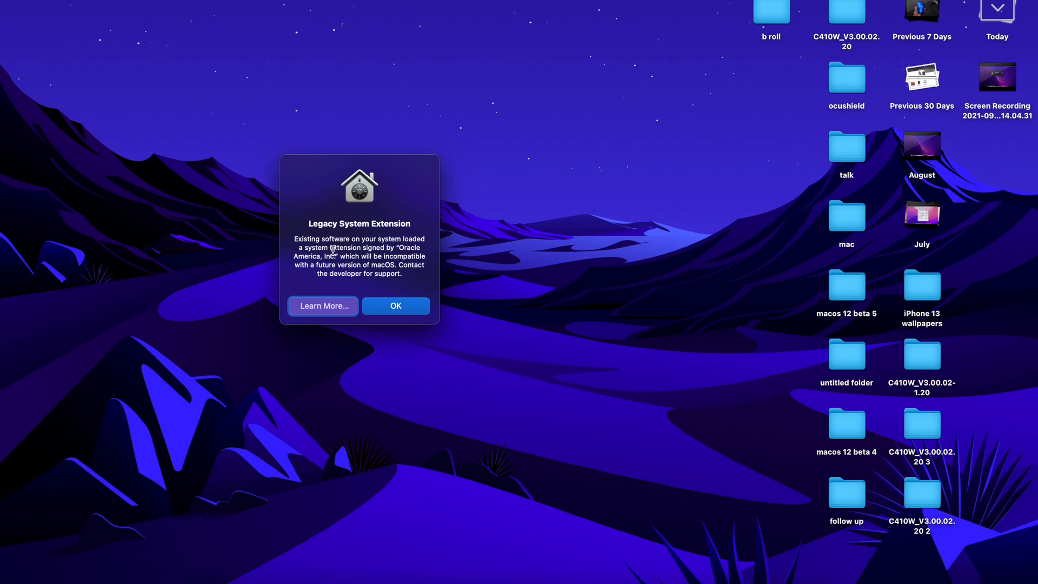
{"action": "mouse_move", "coordinate": [339, 239]}
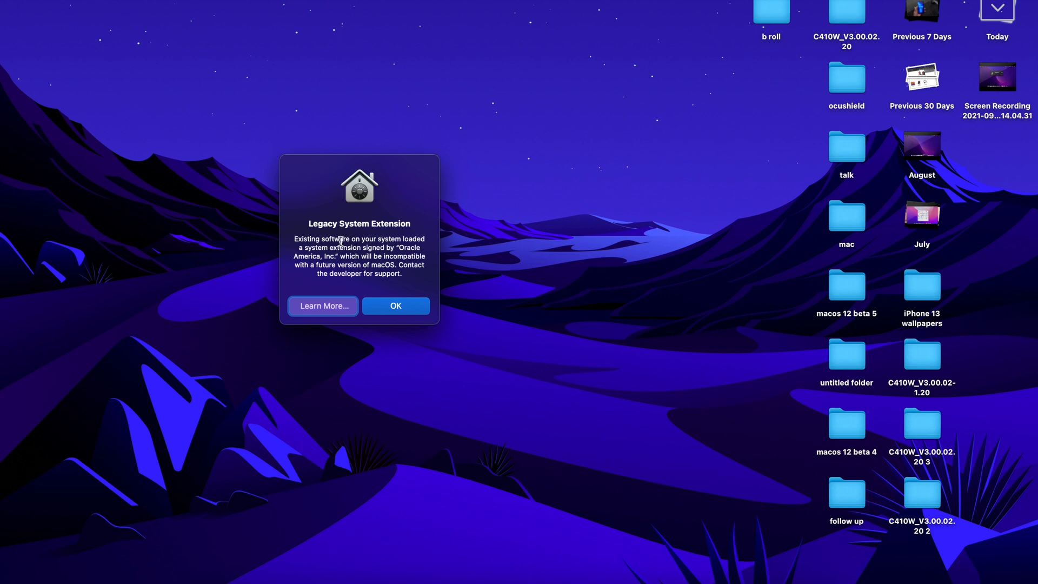
{"action": "mouse_move", "coordinate": [392, 249]}
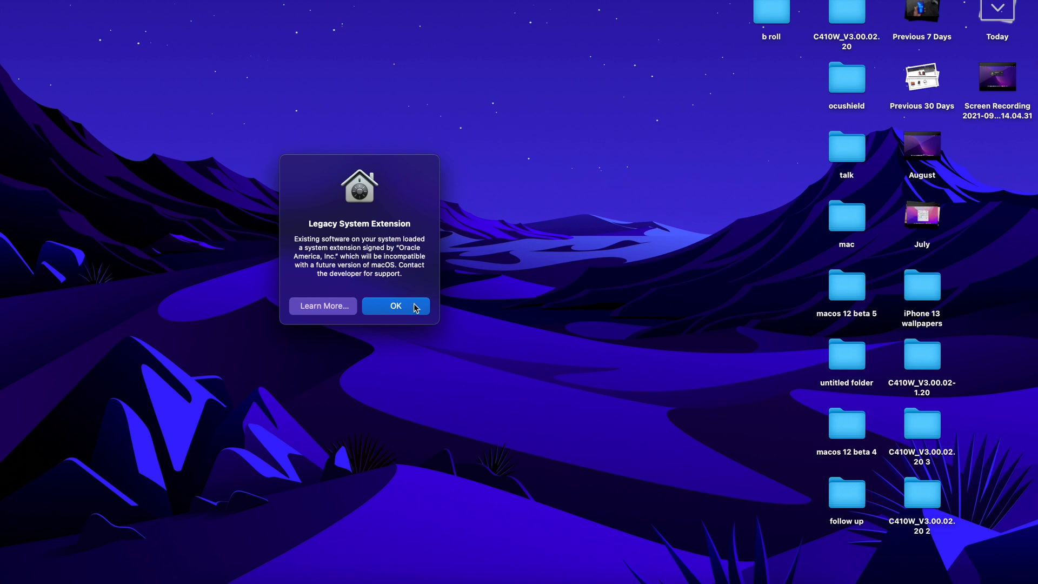
{"action": "mouse_move", "coordinate": [404, 291]}
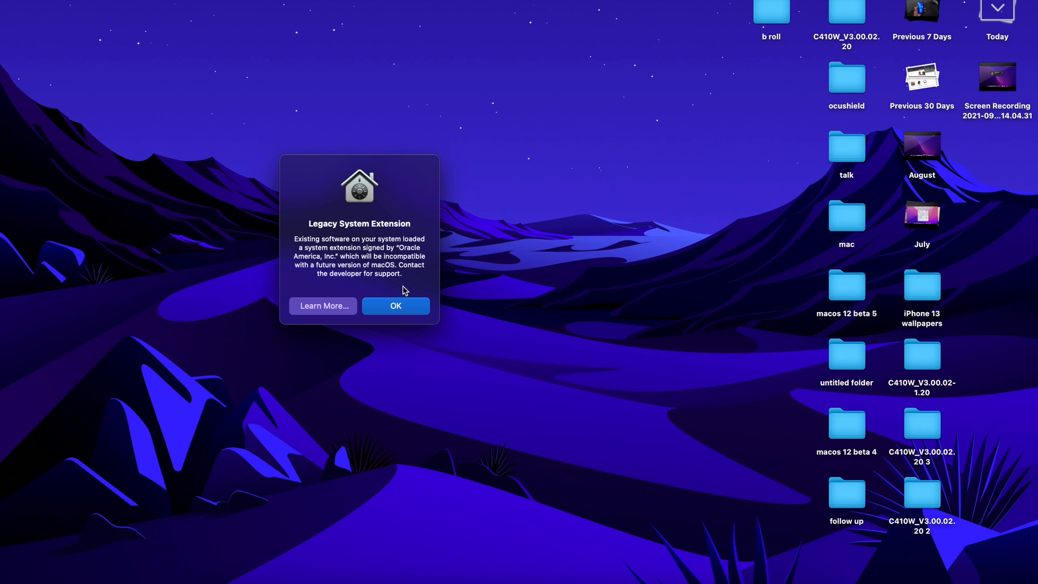
- Dismiss the Legacy System Extension alert for the Oracle-signed extension with OK
{"action": "left_click", "coordinate": [396, 305]}
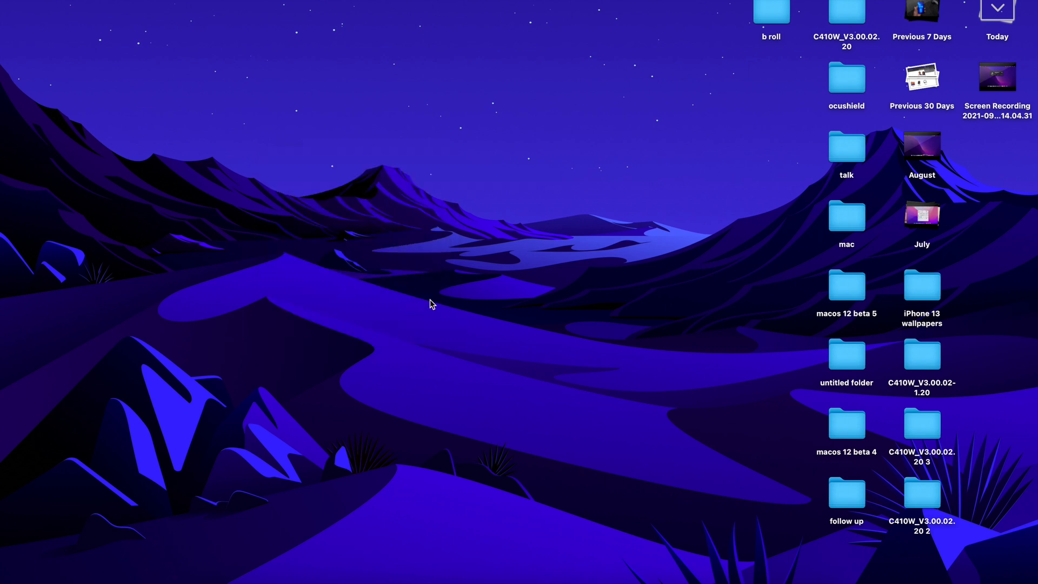
{"action": "mouse_move", "coordinate": [465, 291]}
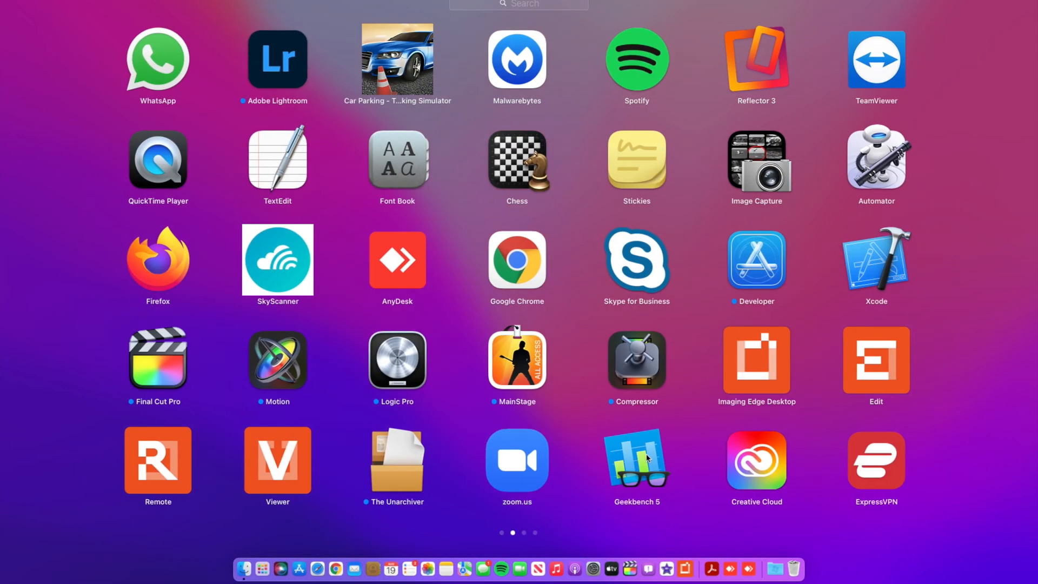
- Launch Geekbench 5, run the CPU benchmark (647 single, 2896 multi), then start Compute
{"action": "left_click", "coordinate": [577, 204]}
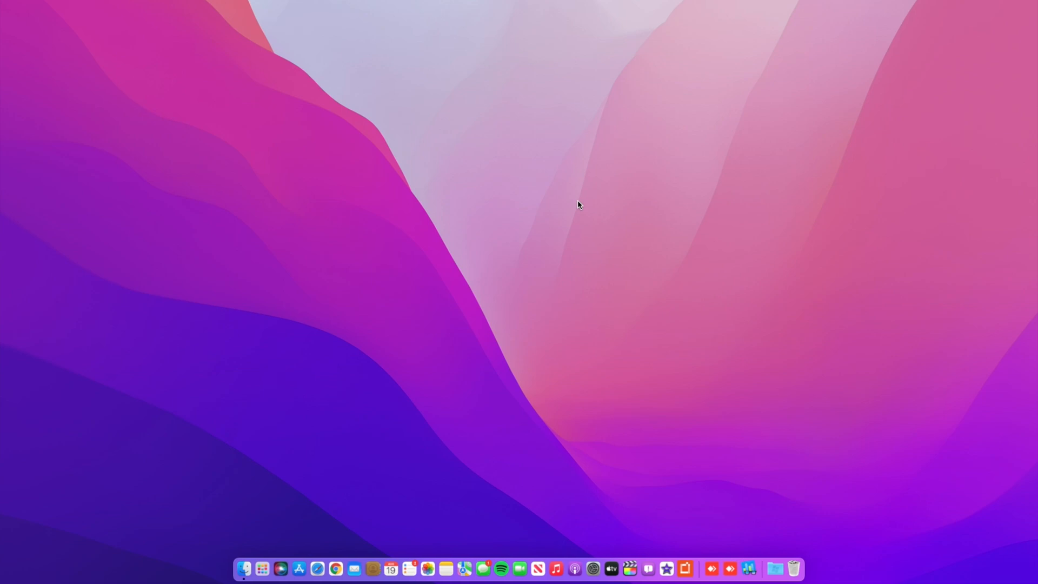
{"action": "mouse_move", "coordinate": [591, 239]}
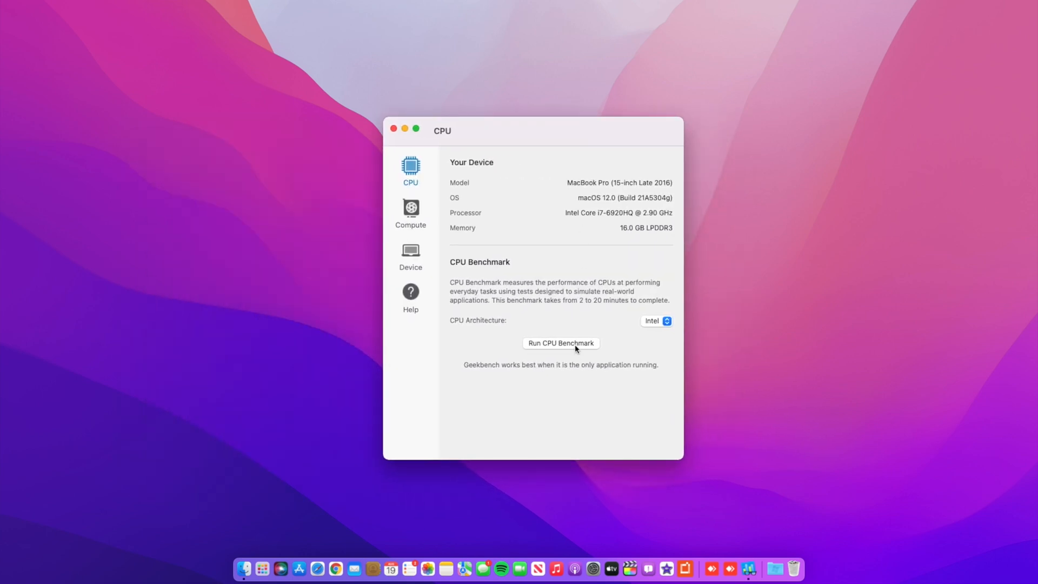
{"action": "left_click", "coordinate": [560, 343]}
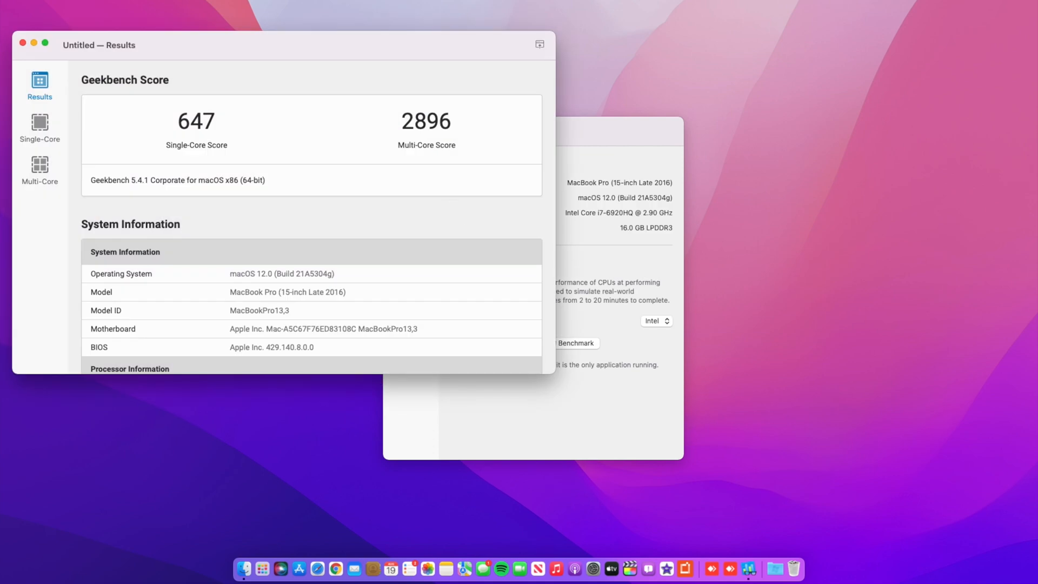
{"action": "mouse_move", "coordinate": [530, 87]}
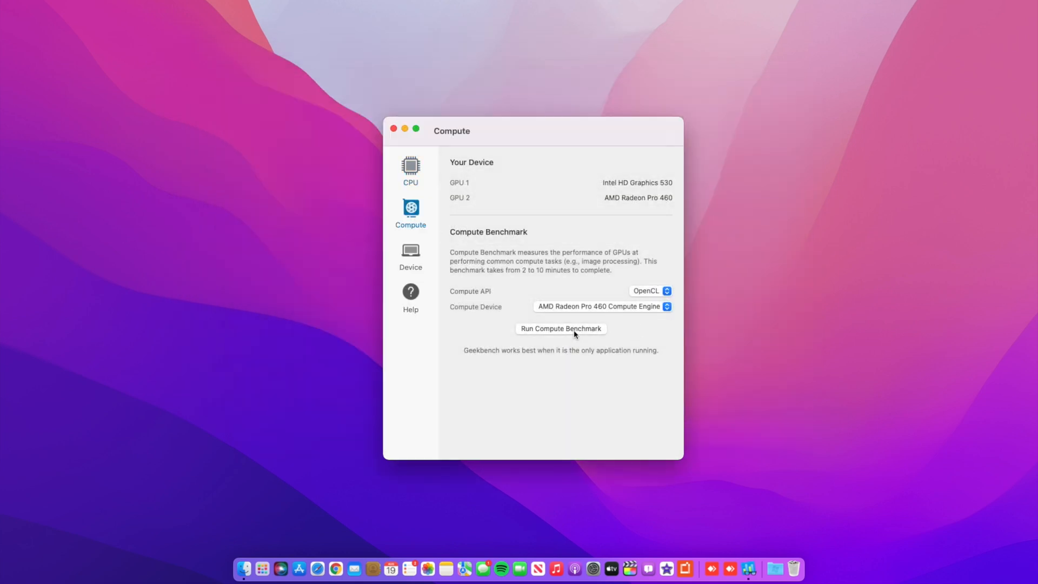
{"action": "left_click", "coordinate": [560, 329]}
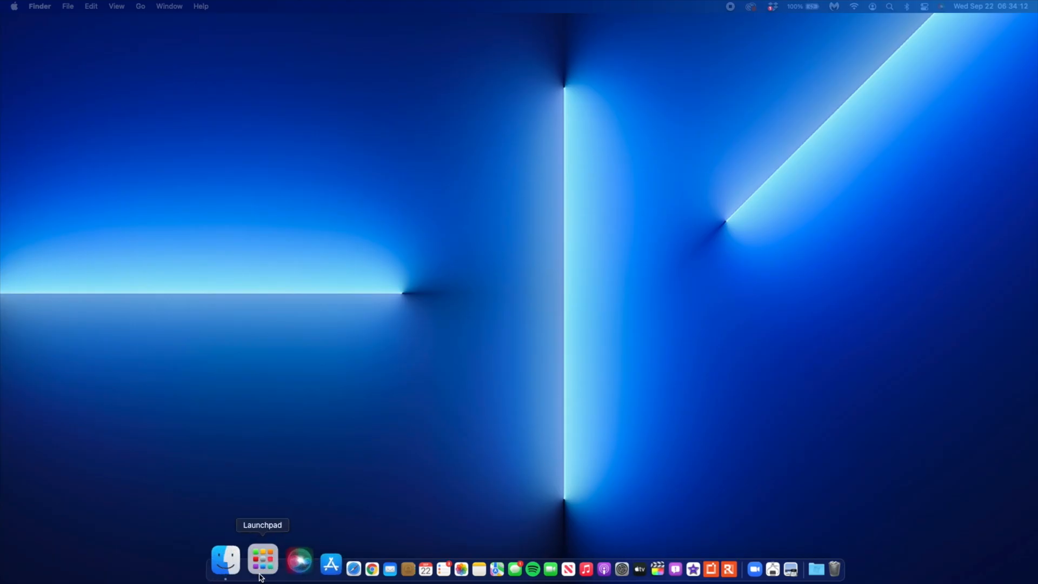
- Reopen Geekbench 5 from Launchpad on the newer build and view its Compute page
{"action": "left_click", "coordinate": [262, 562]}
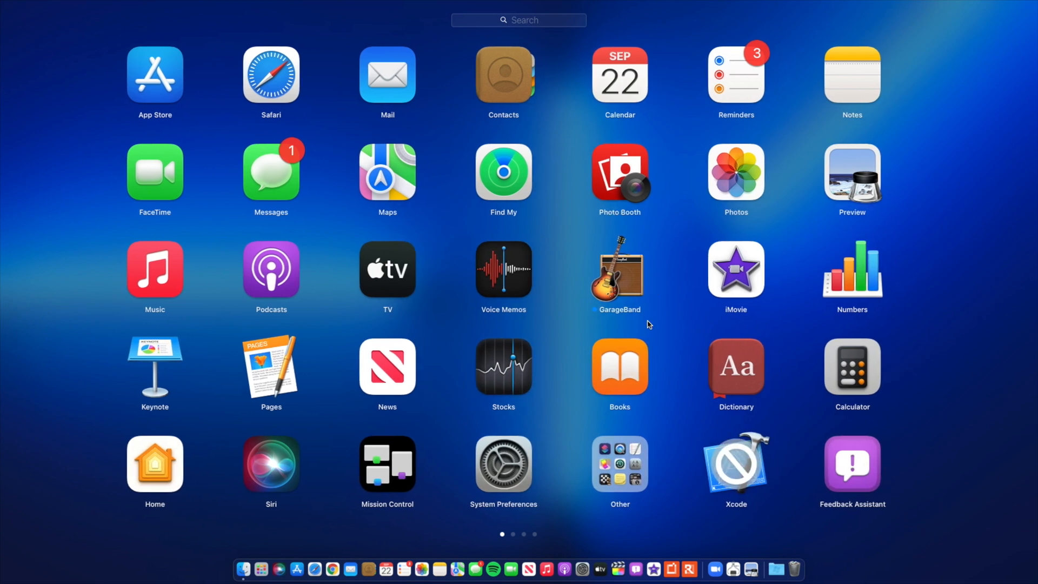
{"action": "scroll", "scroll_direction": "left", "scroll_amount": 3}
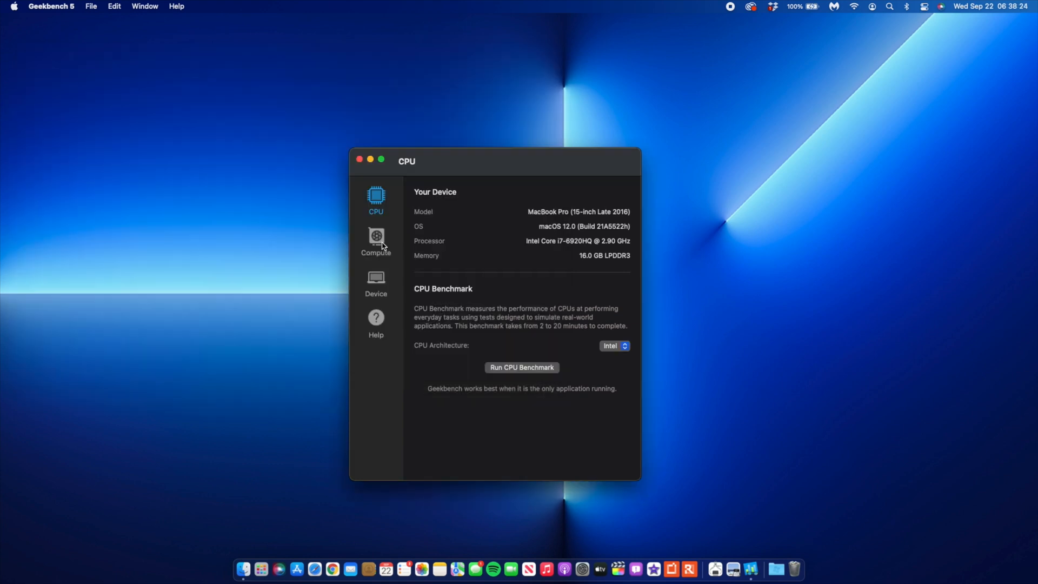
{"action": "left_click", "coordinate": [376, 241]}
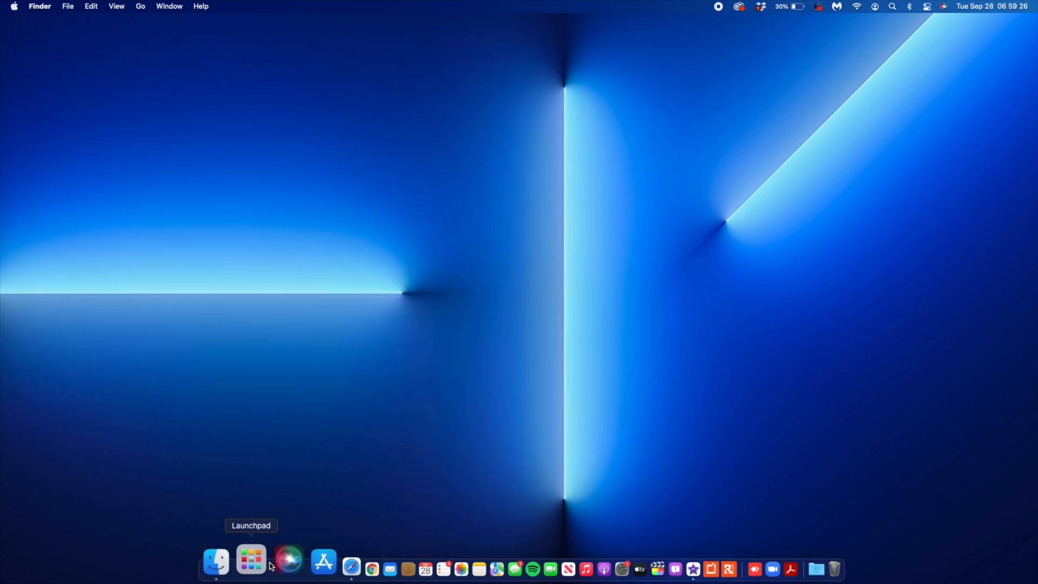
{"action": "left_click", "coordinate": [249, 560]}
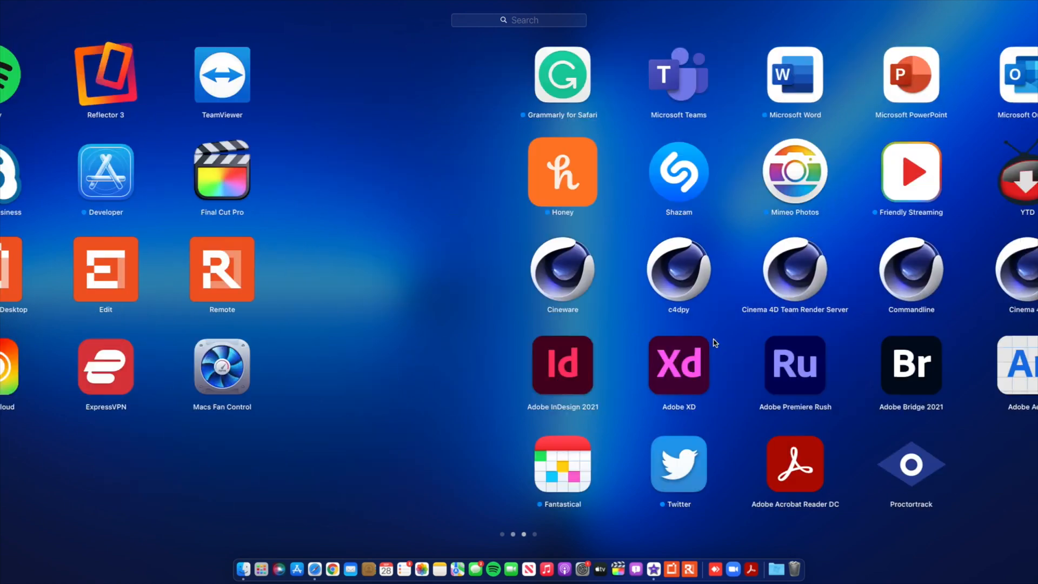
{"action": "scroll", "scroll_direction": "left", "scroll_amount": 3}
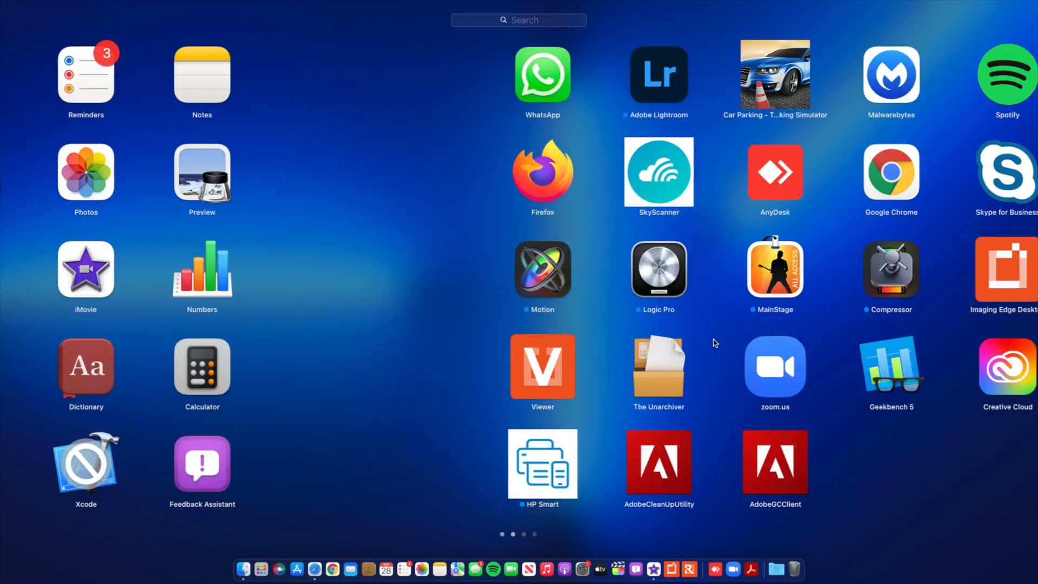
{"action": "scroll", "scroll_direction": "left", "scroll_amount": 3}
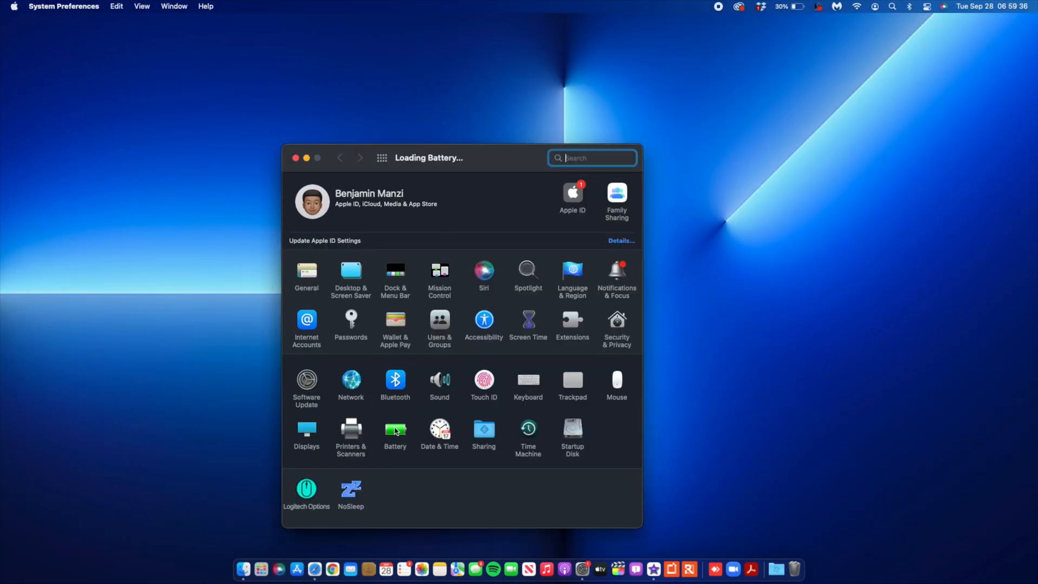
{"action": "left_click", "coordinate": [395, 429]}
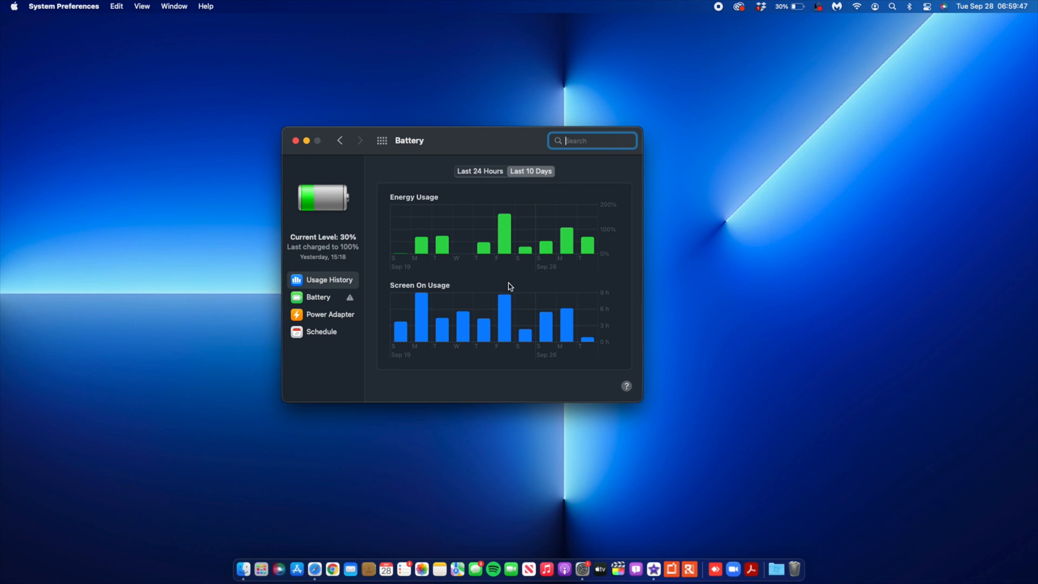
{"action": "mouse_move", "coordinate": [383, 137]}
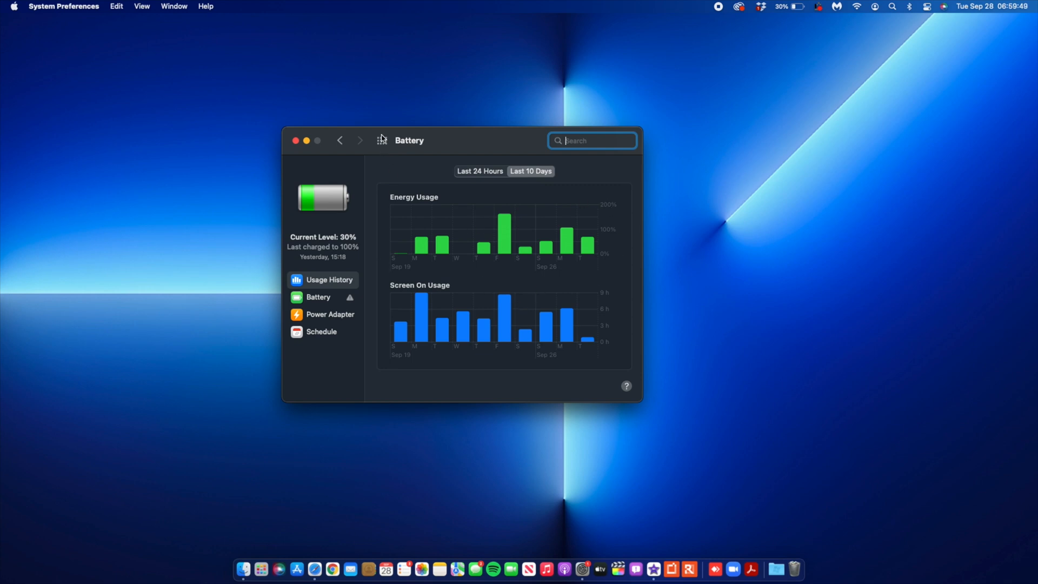
{"action": "left_click", "coordinate": [340, 140]}
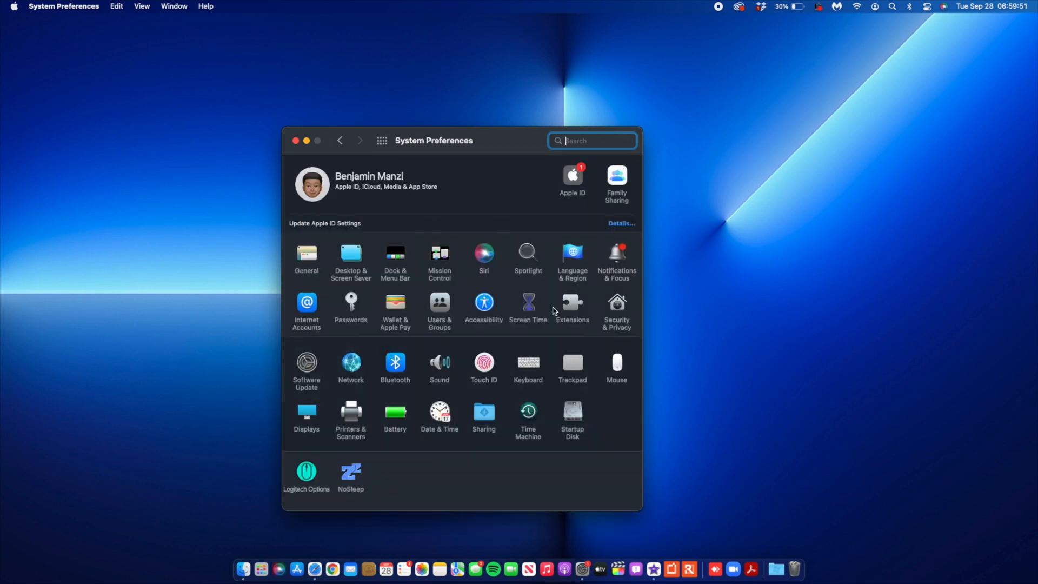
{"action": "left_click", "coordinate": [528, 302]}
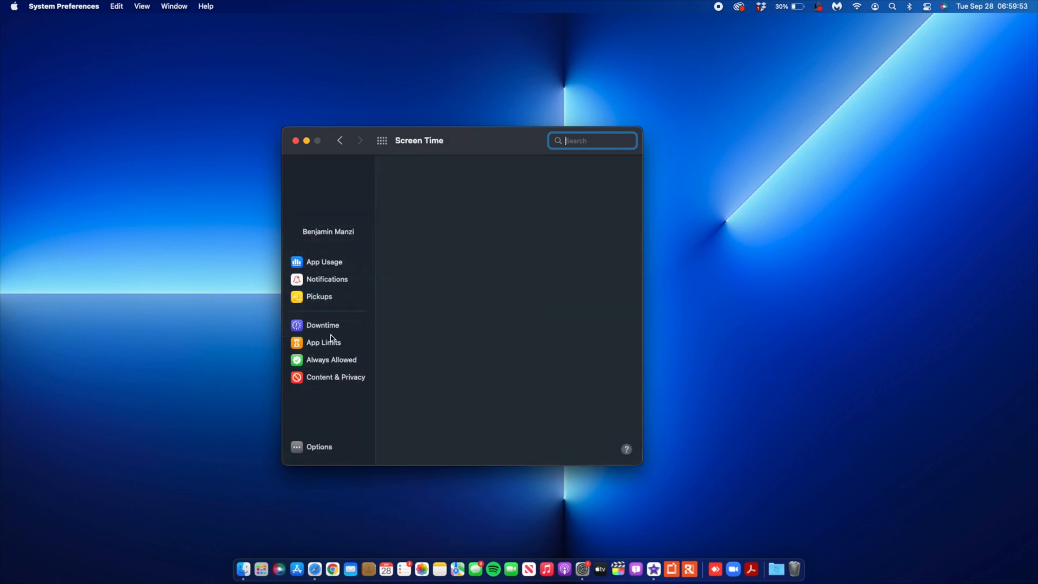
{"action": "left_click", "coordinate": [322, 324]}
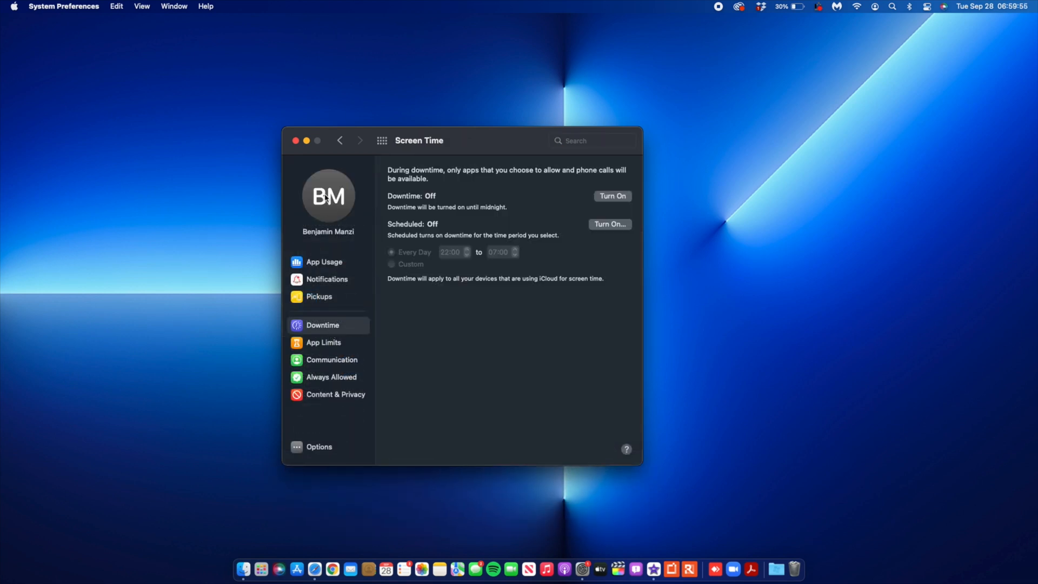
{"action": "left_click", "coordinate": [297, 140]}
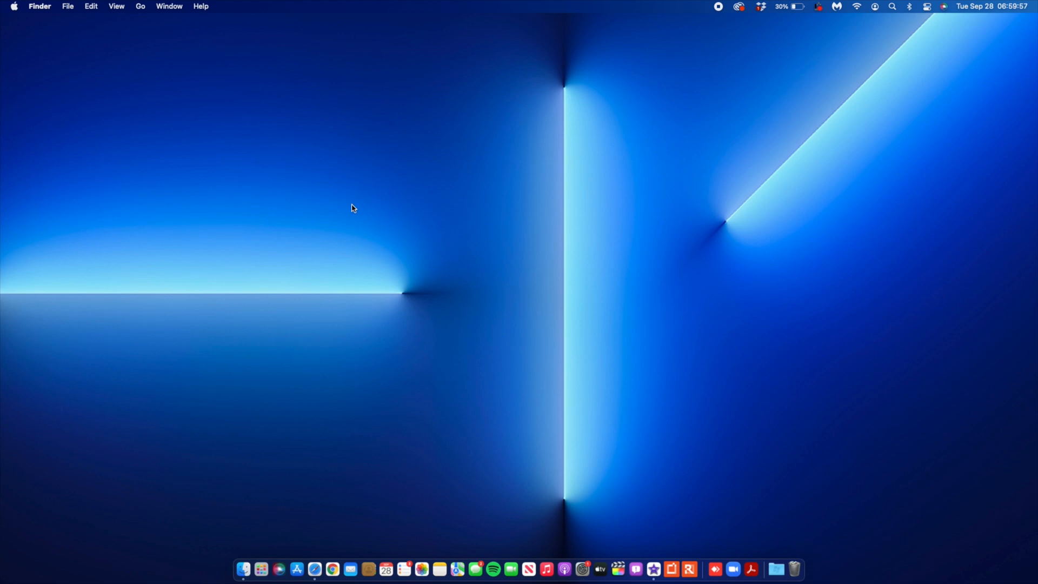
{"action": "mouse_move", "coordinate": [534, 393]}
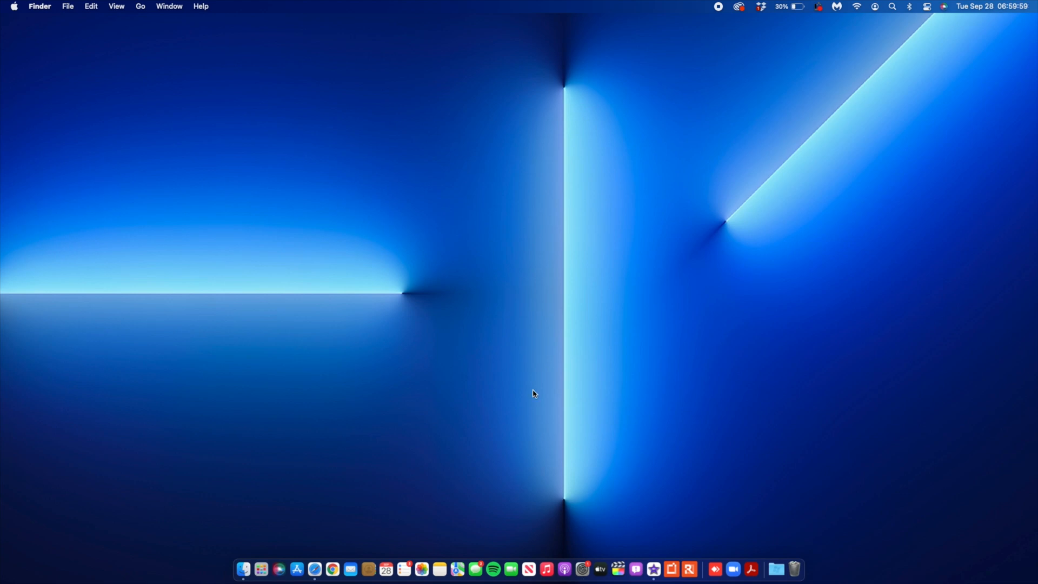